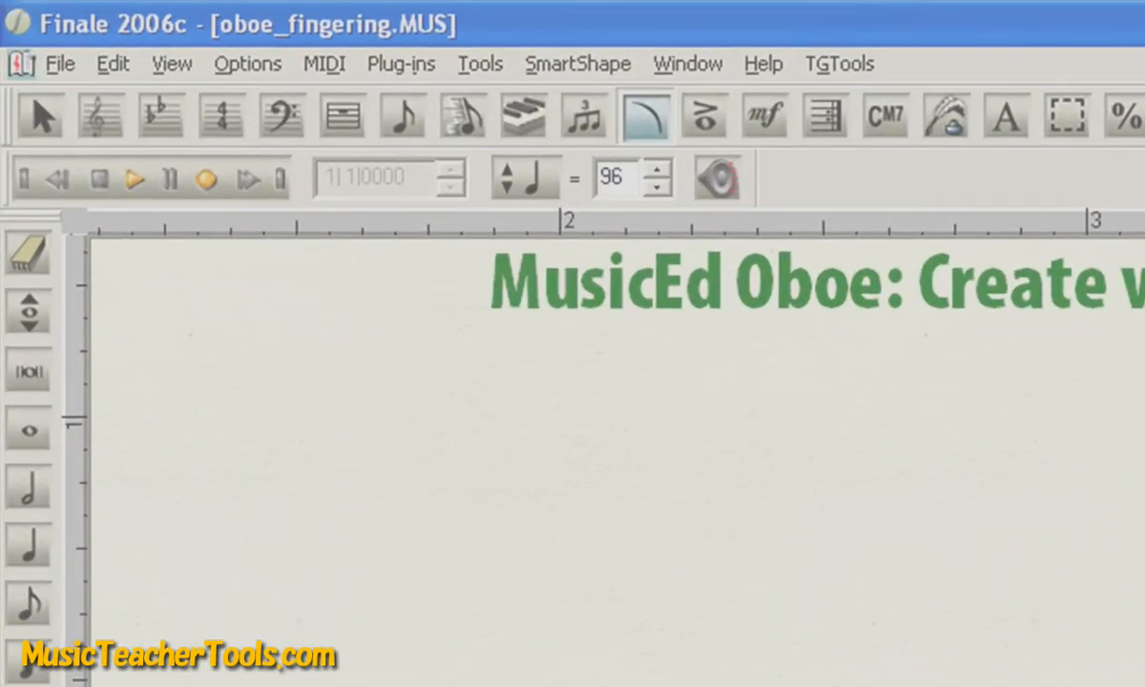
Show the Smart Shape Palette and the other tool palettes around the oboe score.
left_click(687, 63)
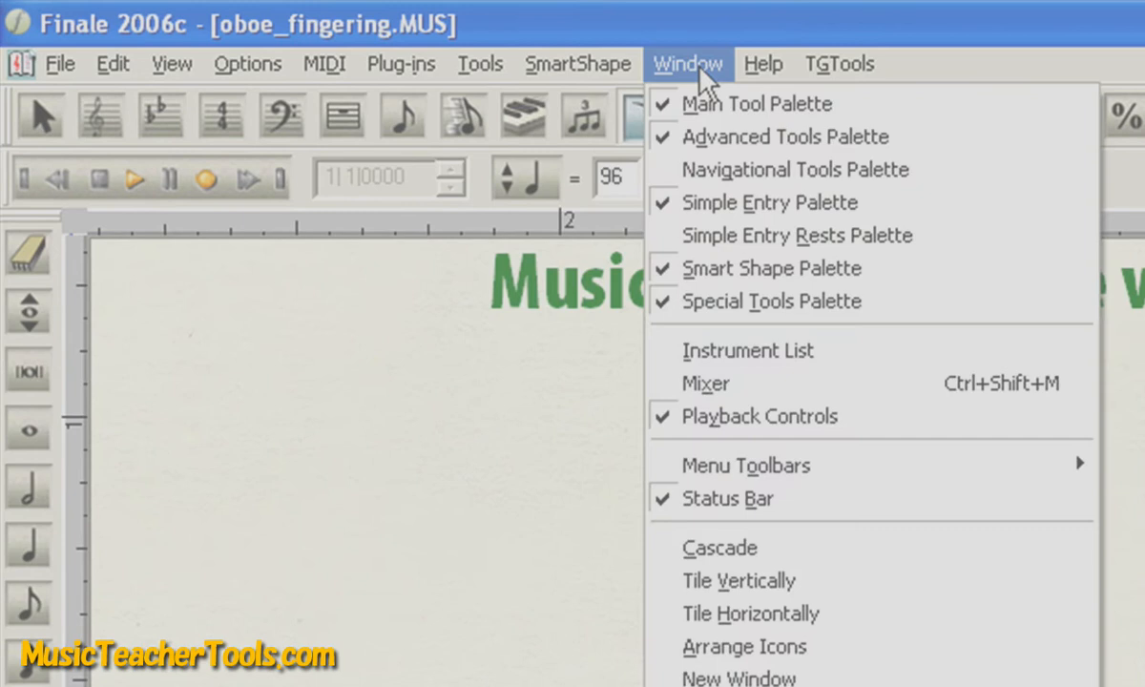
mouse_move(849, 267)
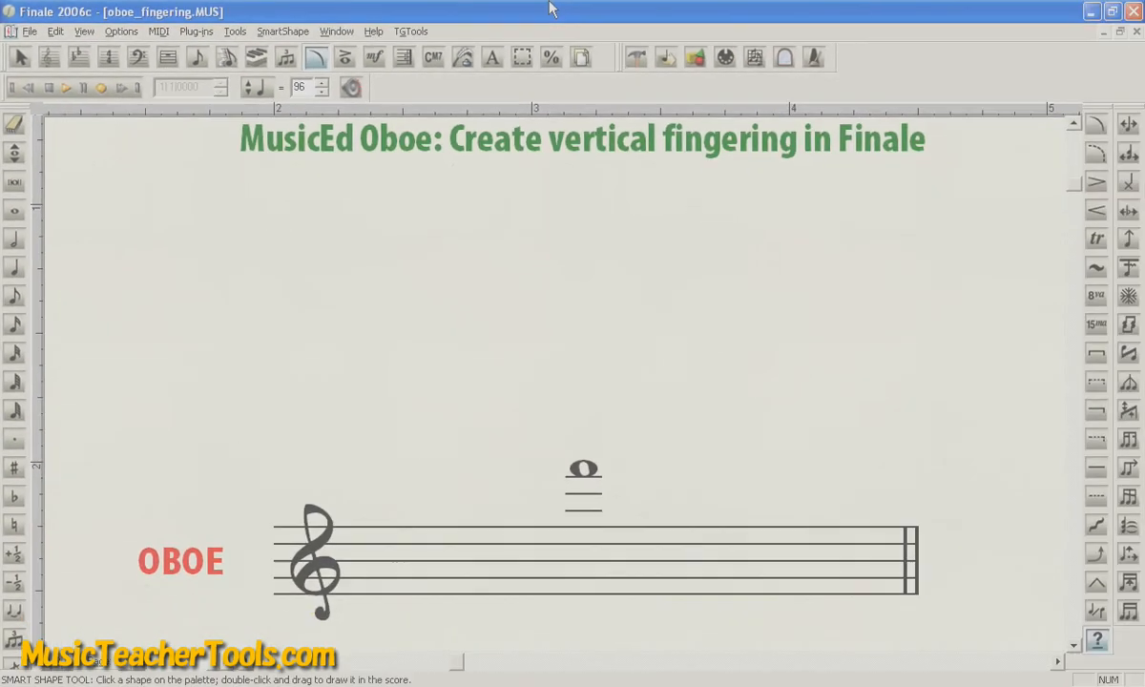
mouse_move(584, 15)
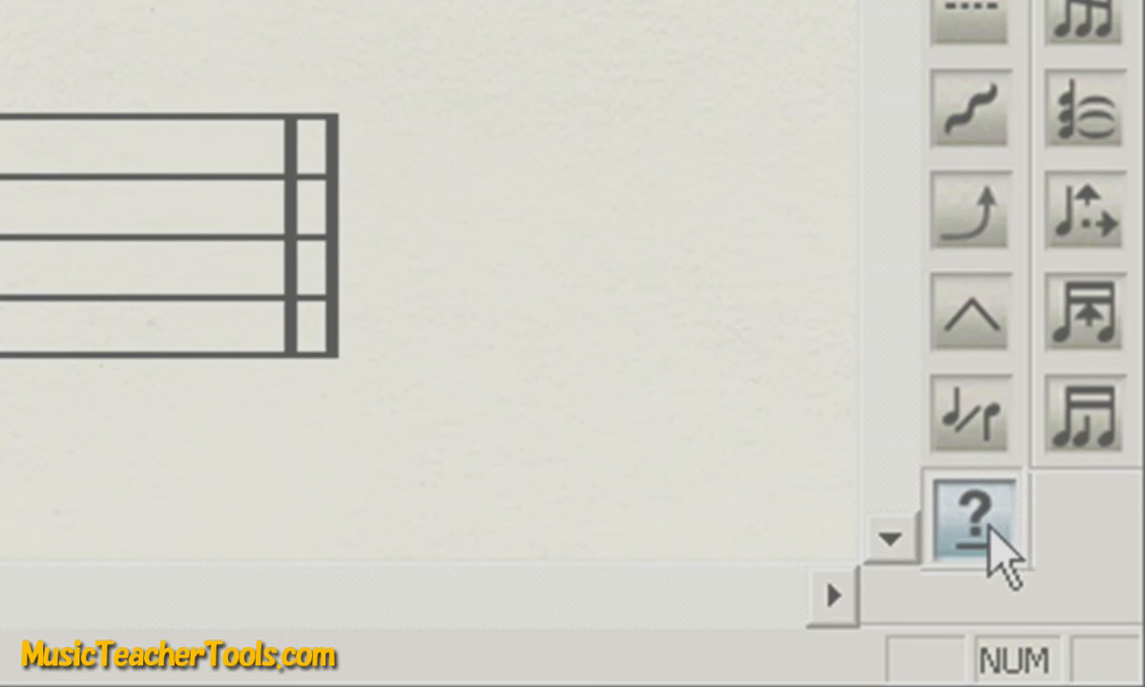
Start a new custom smart line from the Custom Line tool's Smart Line Selection list.
left_click(971, 510)
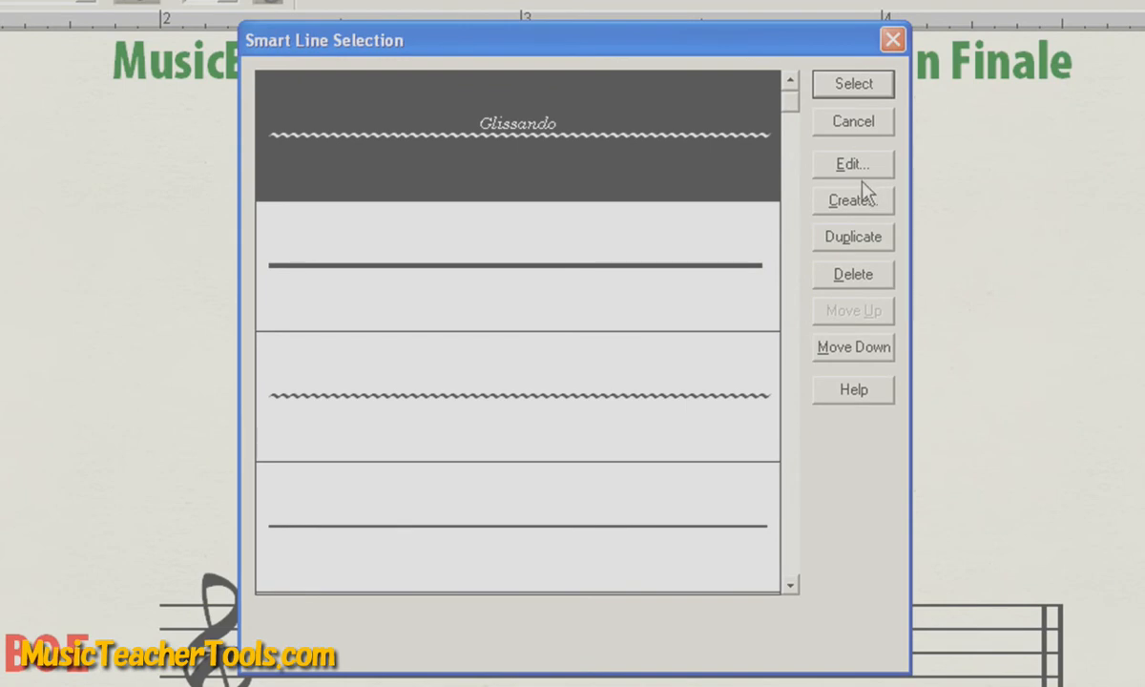
left_click(851, 164)
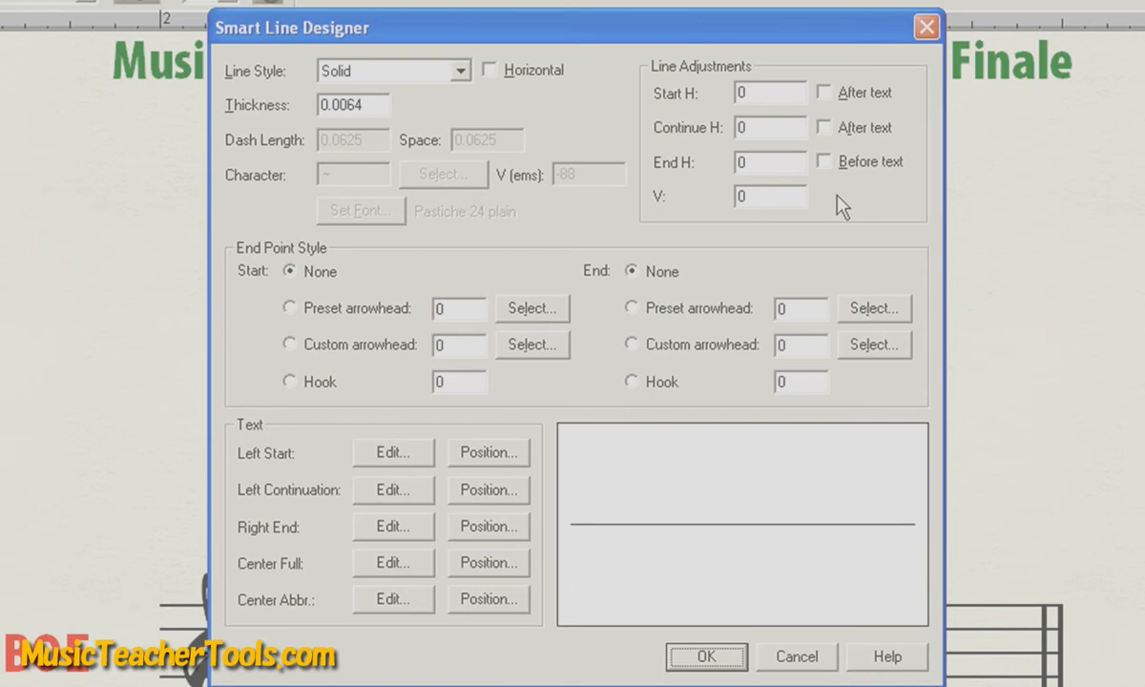
mouse_move(279, 456)
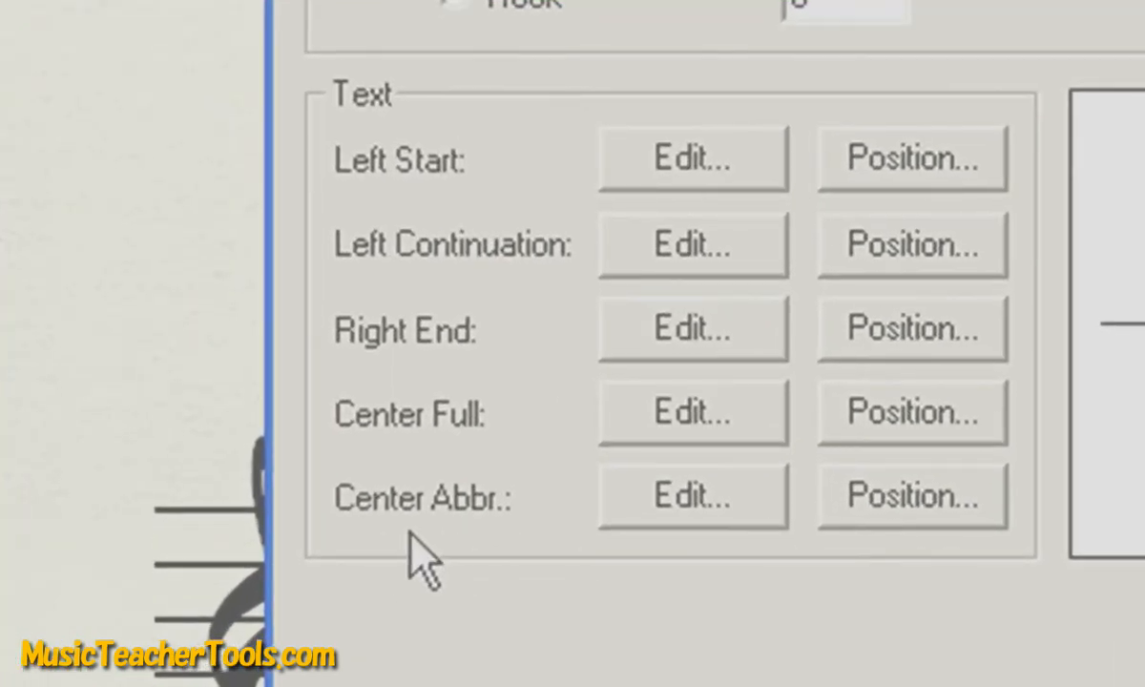
mouse_move(420, 429)
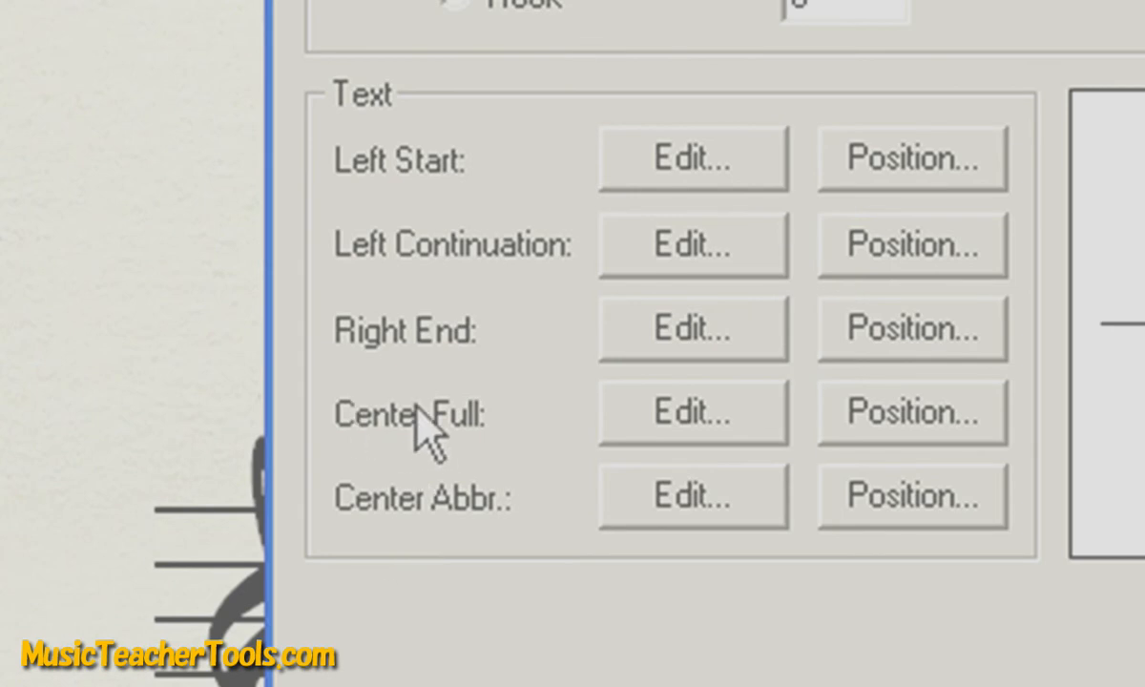
Set the line's Center Full text in Music Ed Oboe size 18 and enter the oboe fingering.
left_click(691, 412)
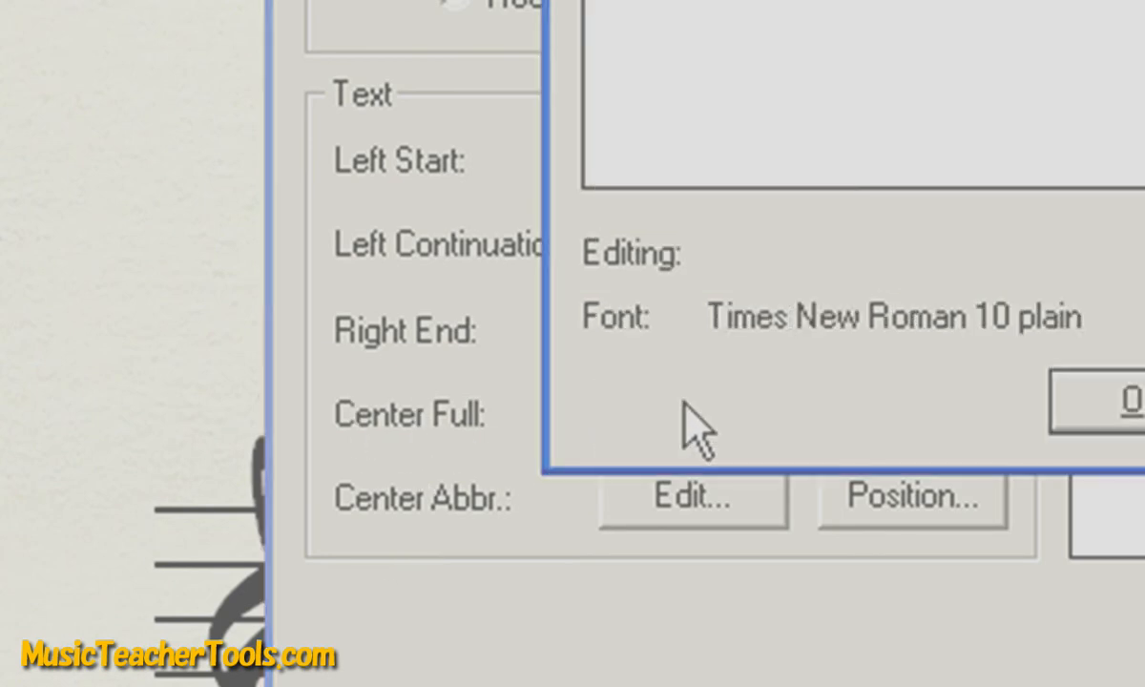
left_click(691, 498)
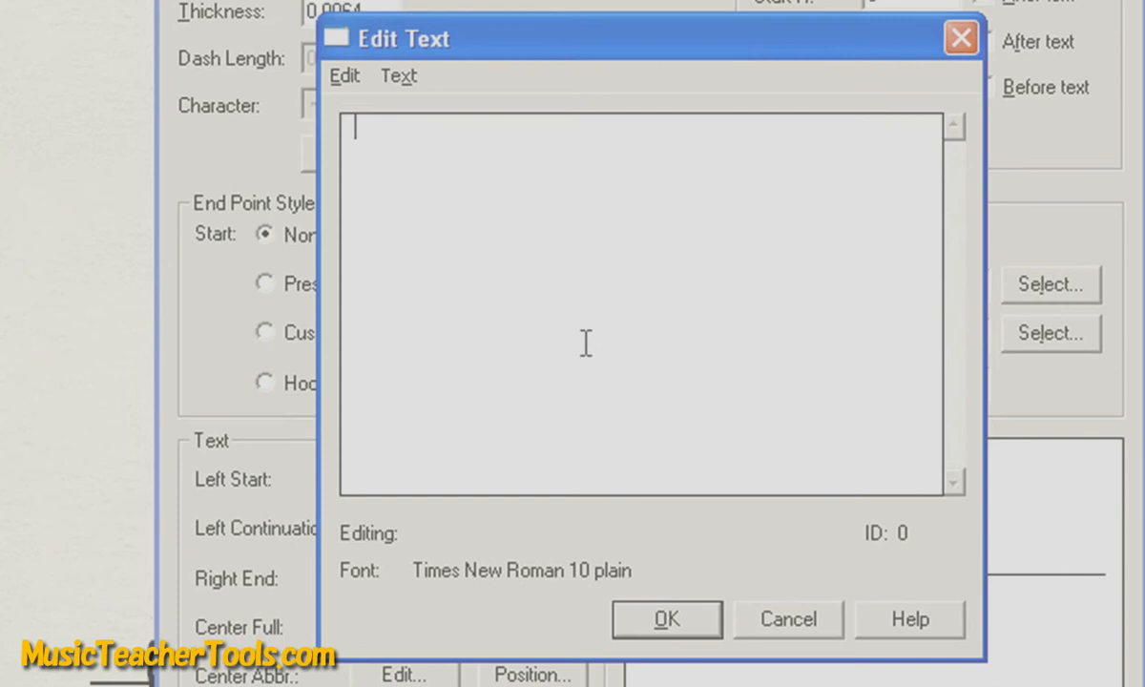
mouse_move(586, 351)
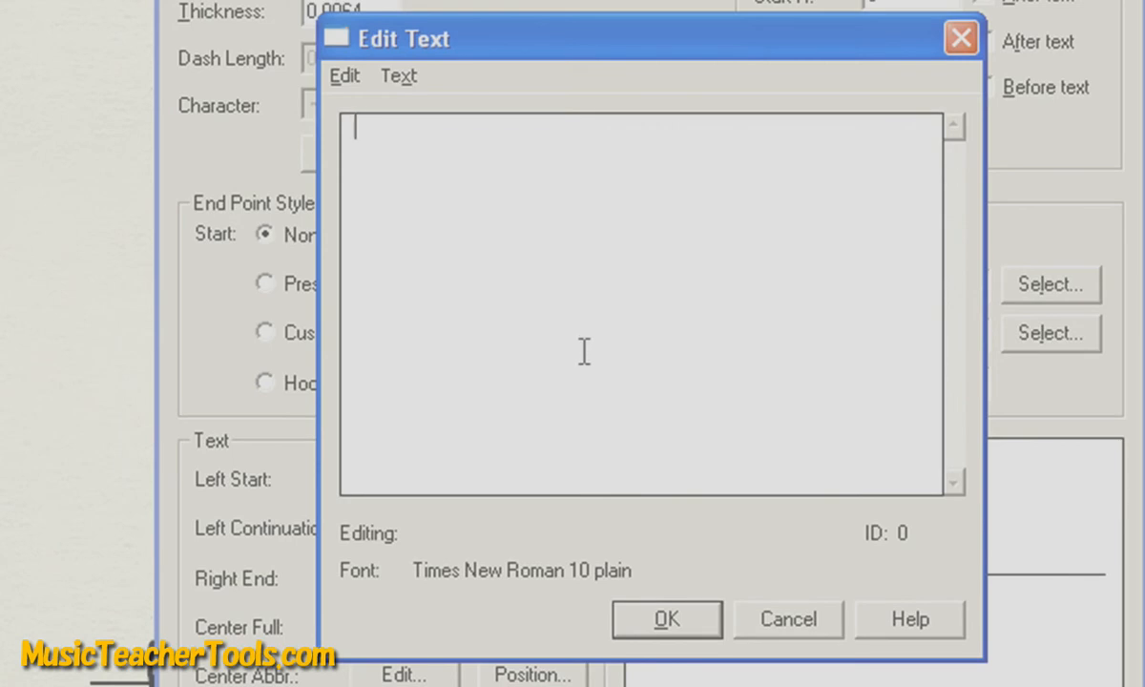
mouse_move(418, 112)
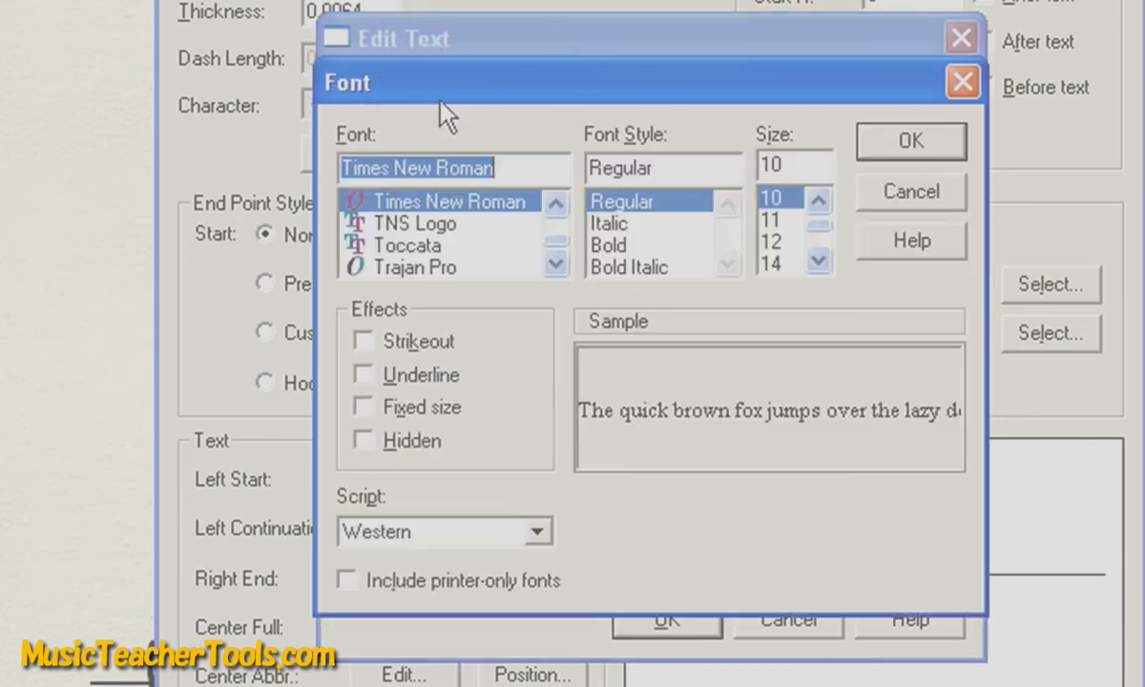
type("mu")
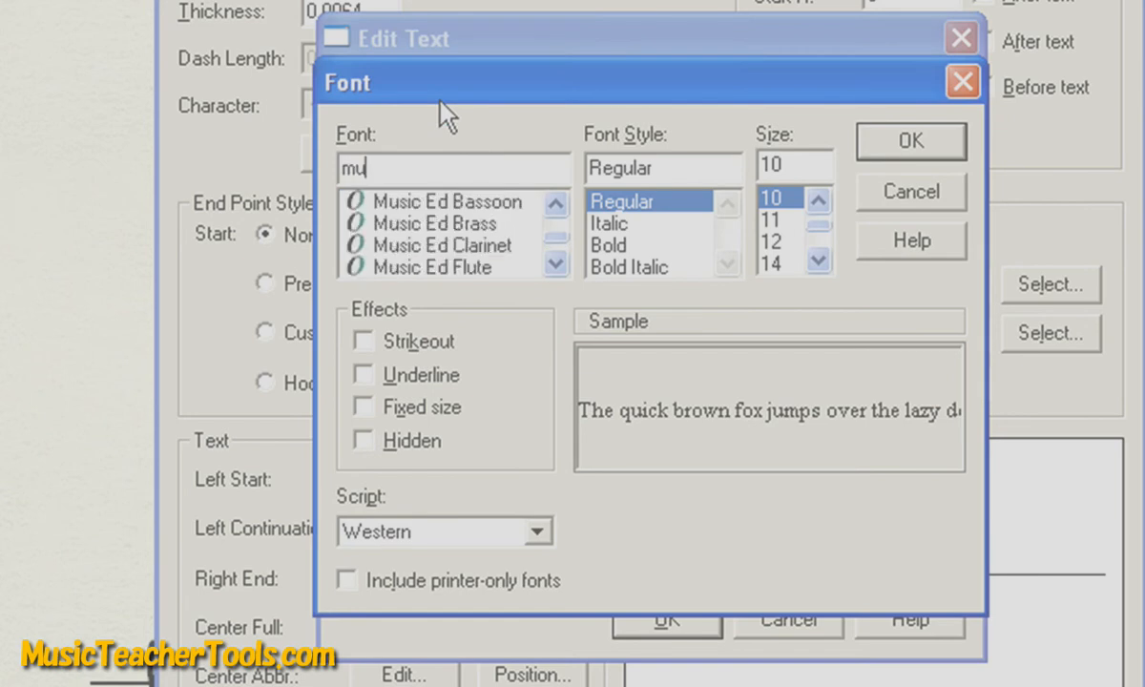
type("s")
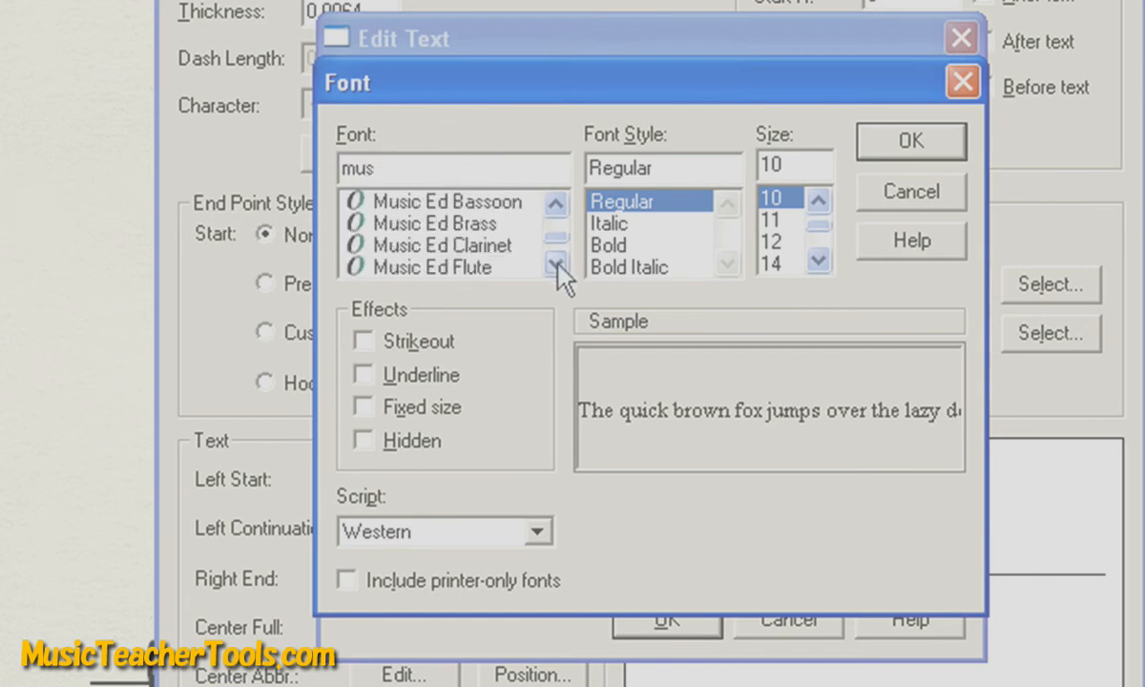
left_click(558, 257)
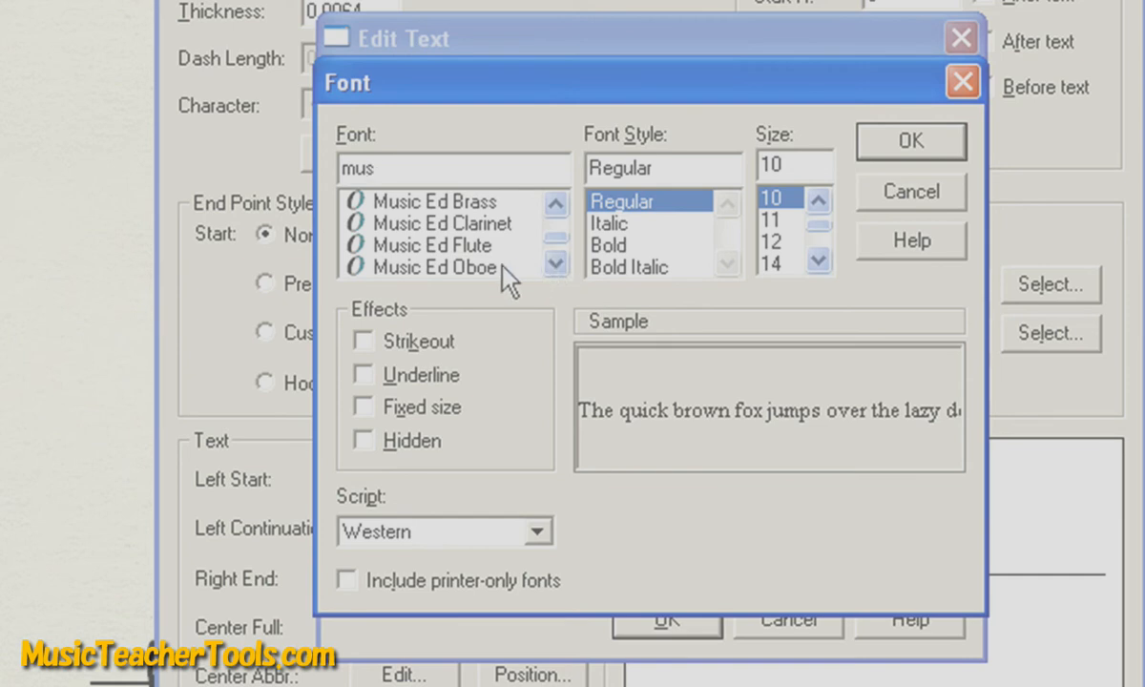
left_click(438, 268)
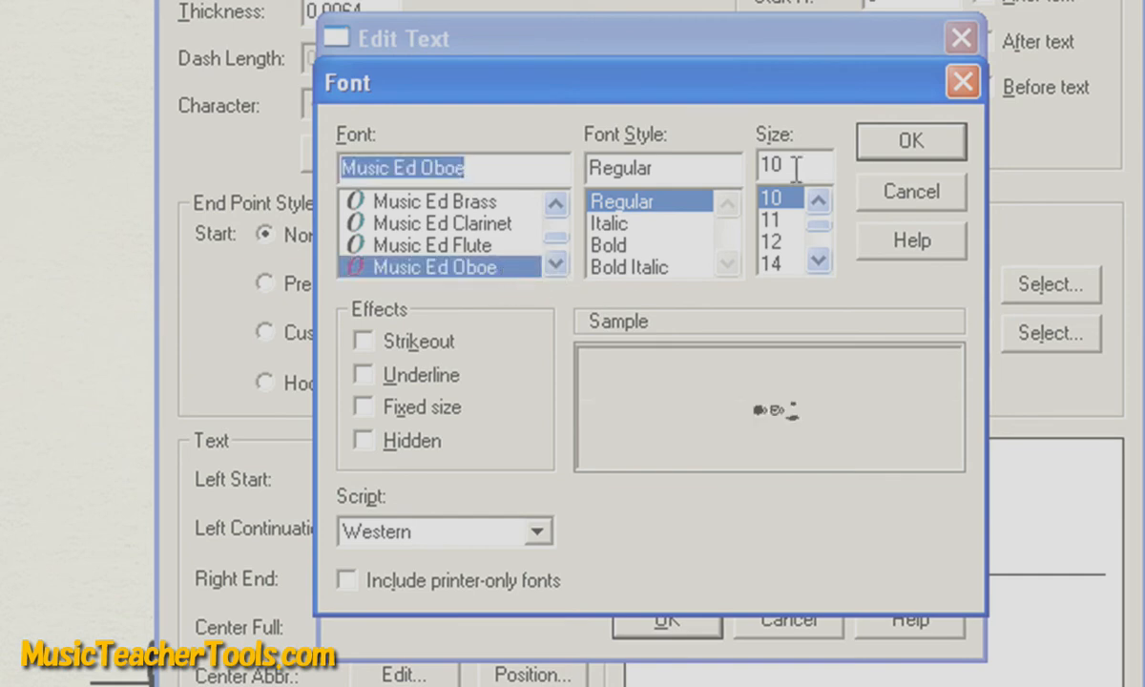
type("18")
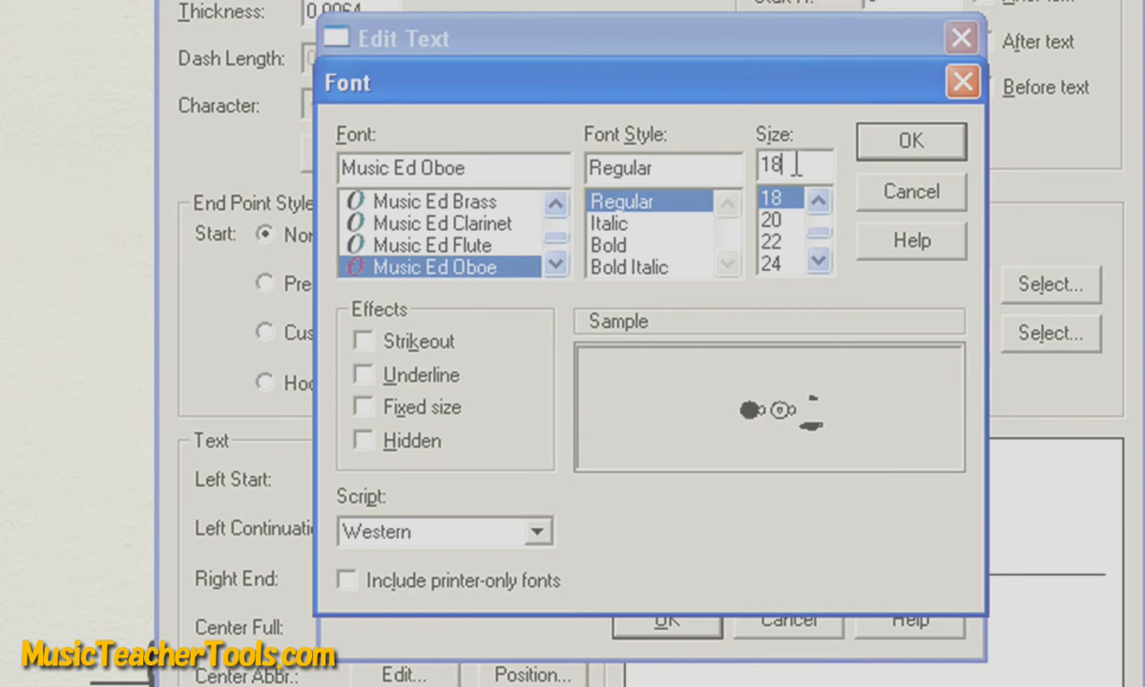
left_click(908, 141)
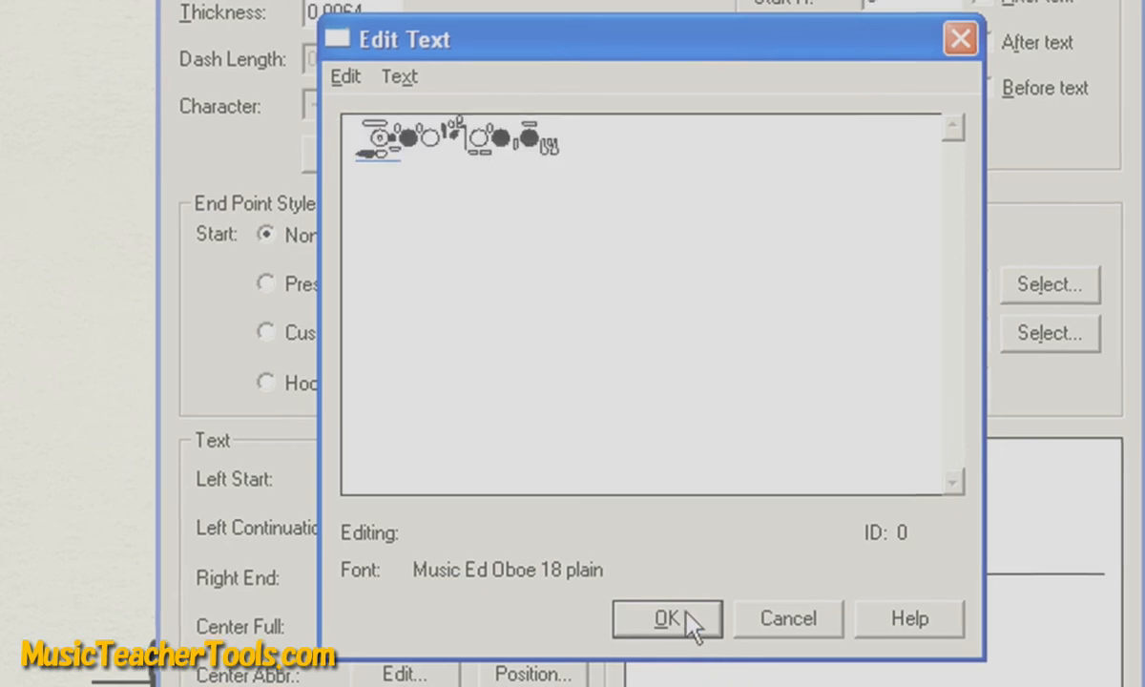
Lower the centre text to V -0.09375, finish the line design and select it for drawing.
left_click(666, 619)
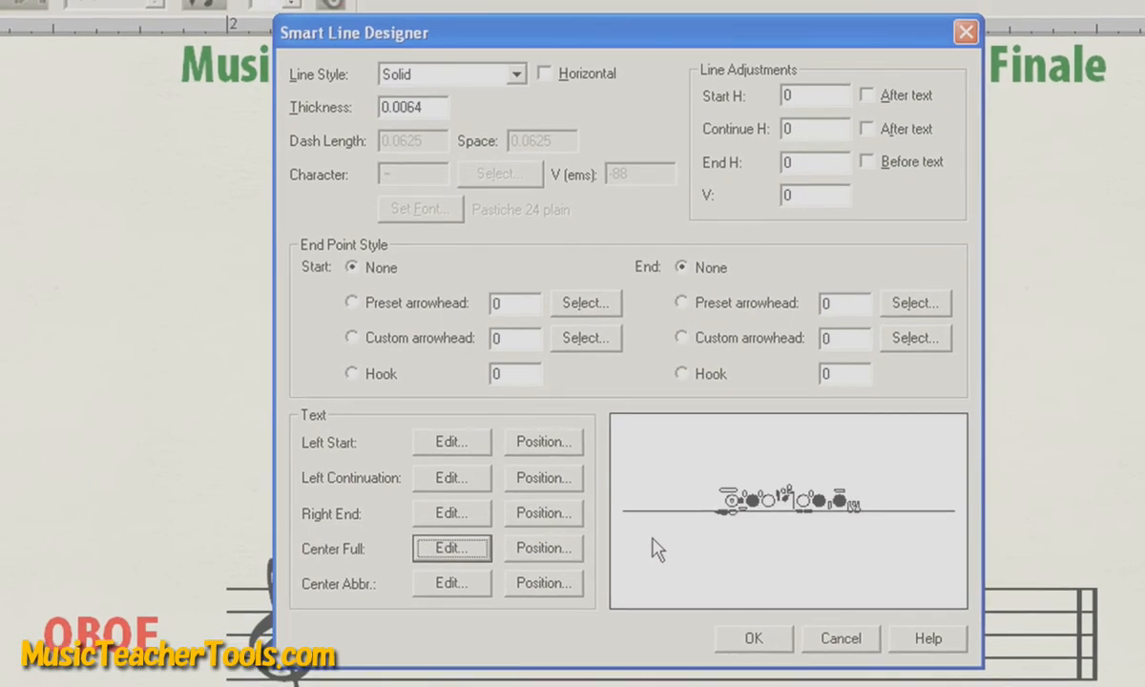
mouse_move(723, 519)
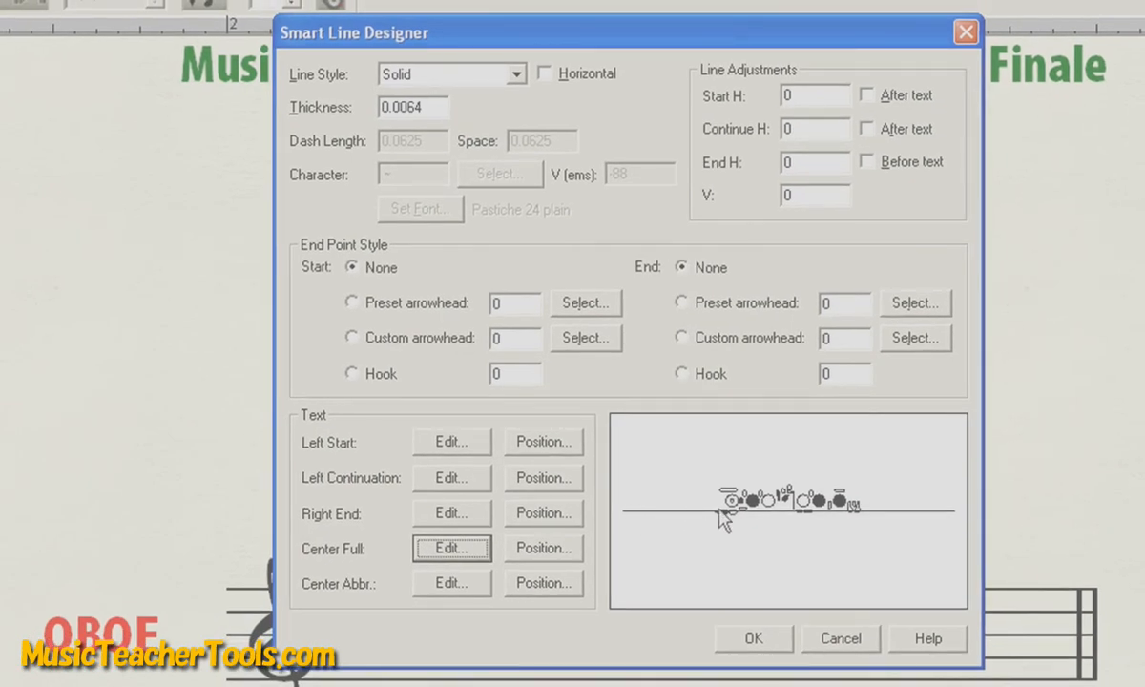
mouse_move(928, 530)
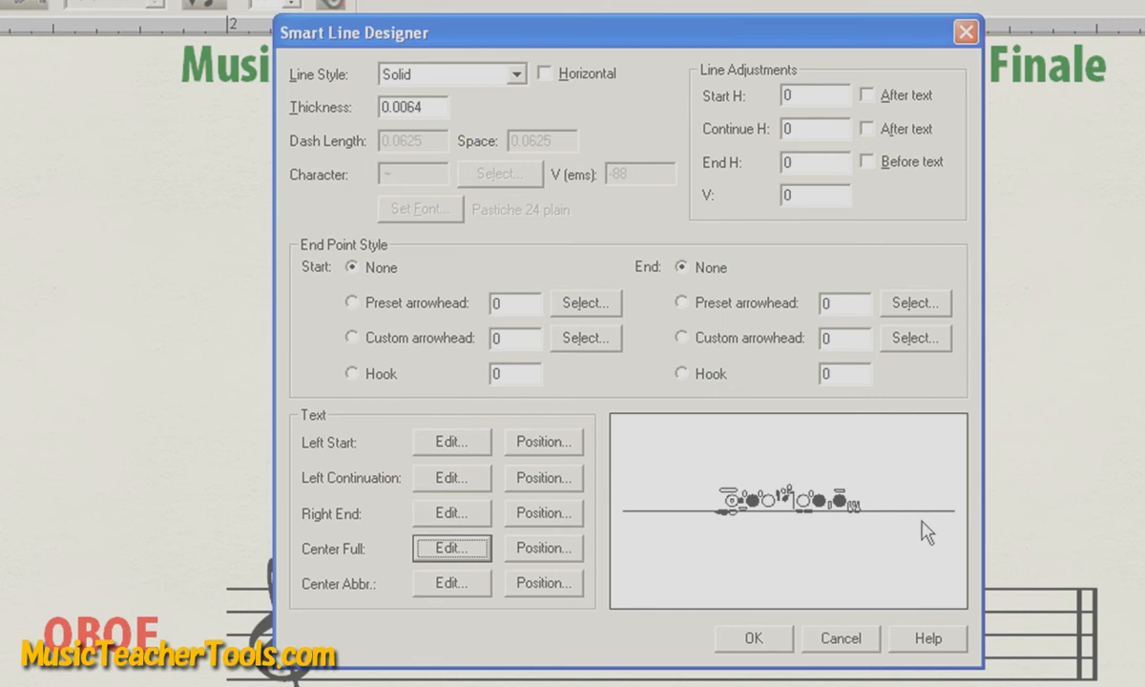
mouse_move(897, 532)
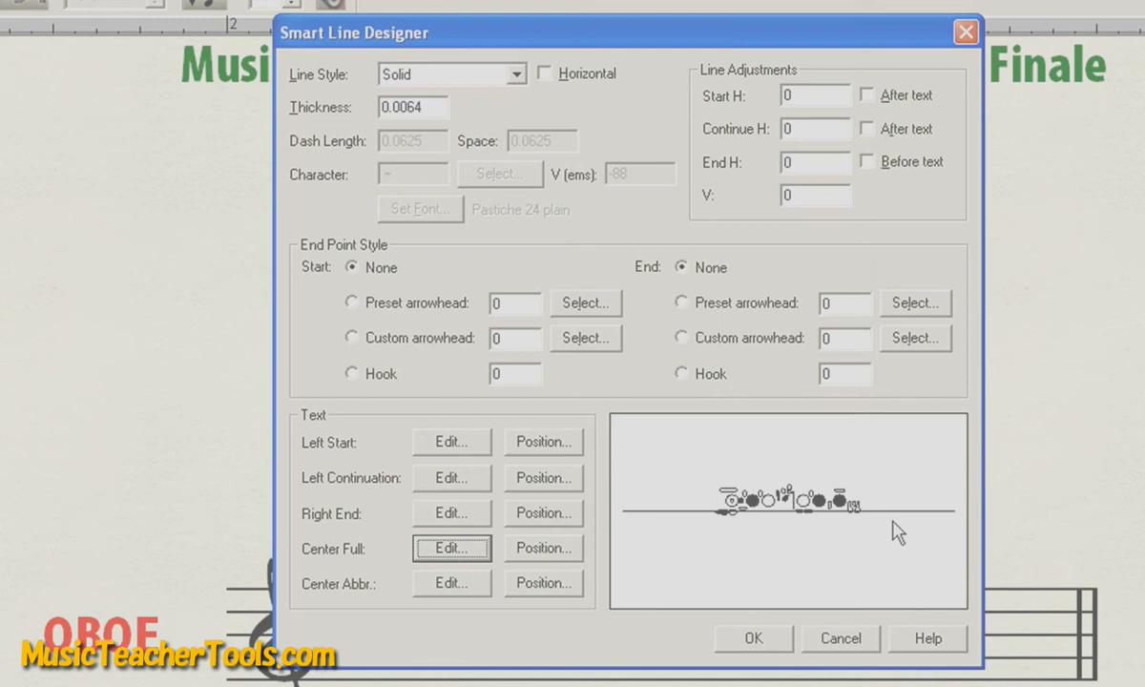
mouse_move(647, 561)
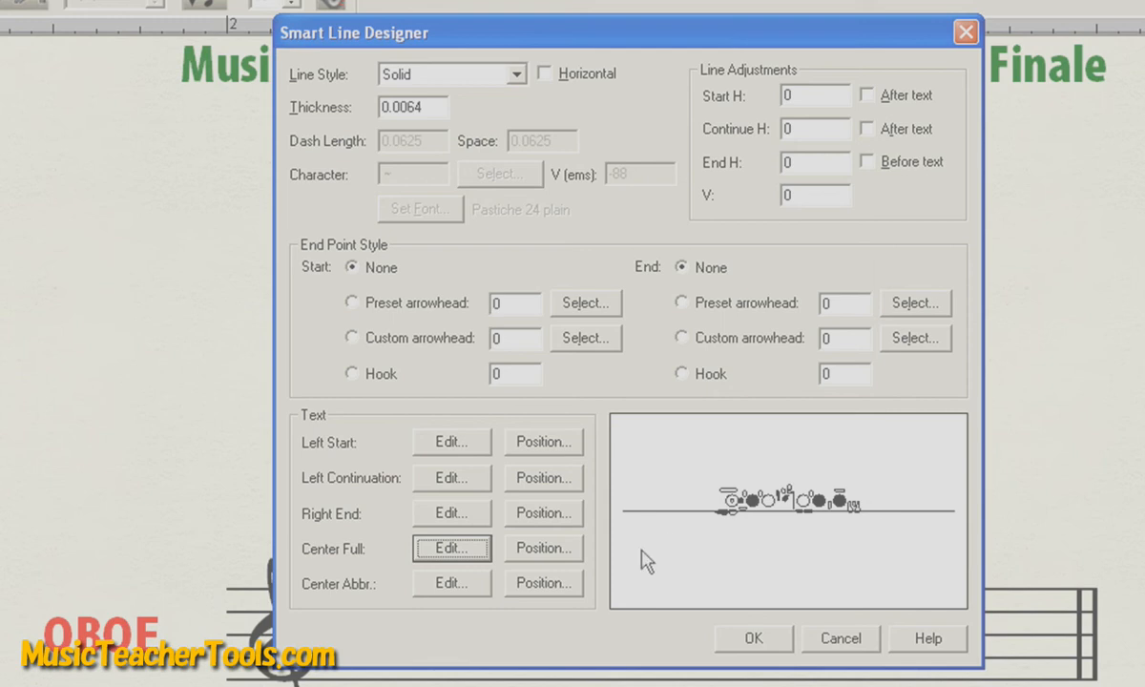
mouse_move(763, 519)
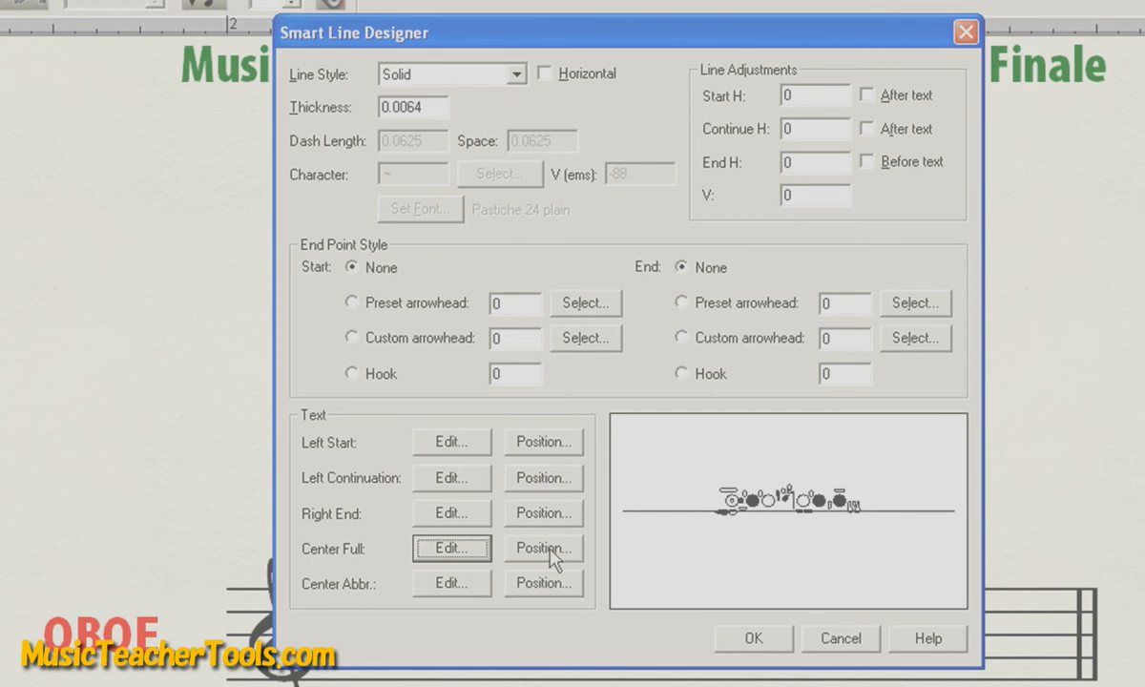
left_click(542, 548)
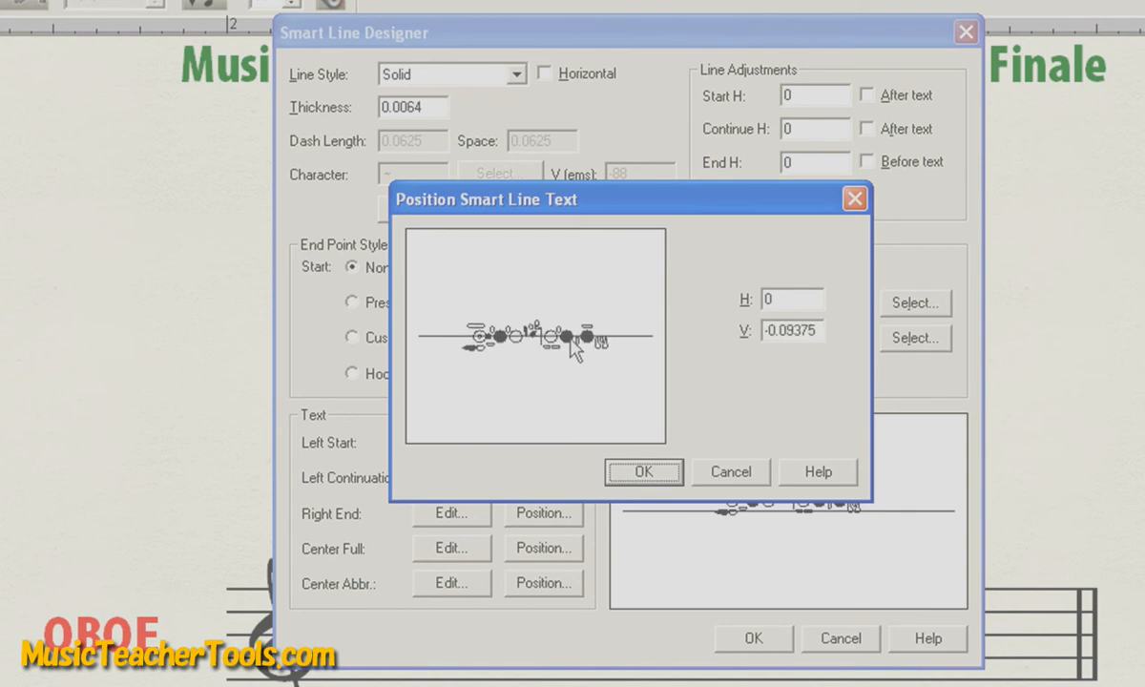
left_click(643, 472)
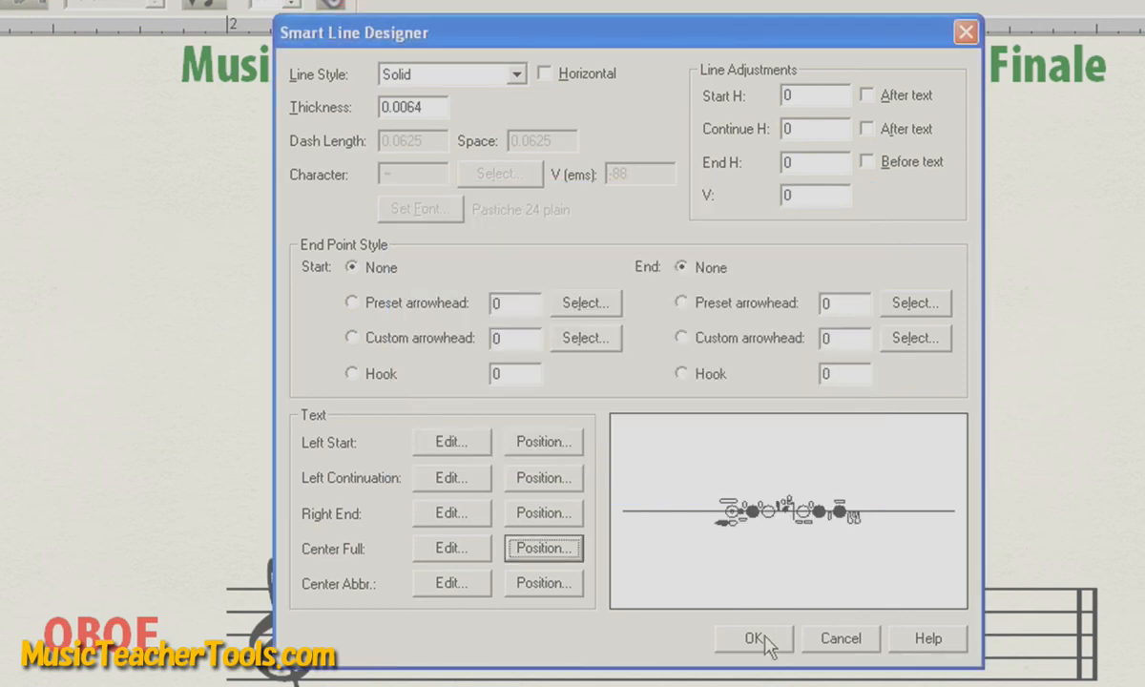
left_click(754, 637)
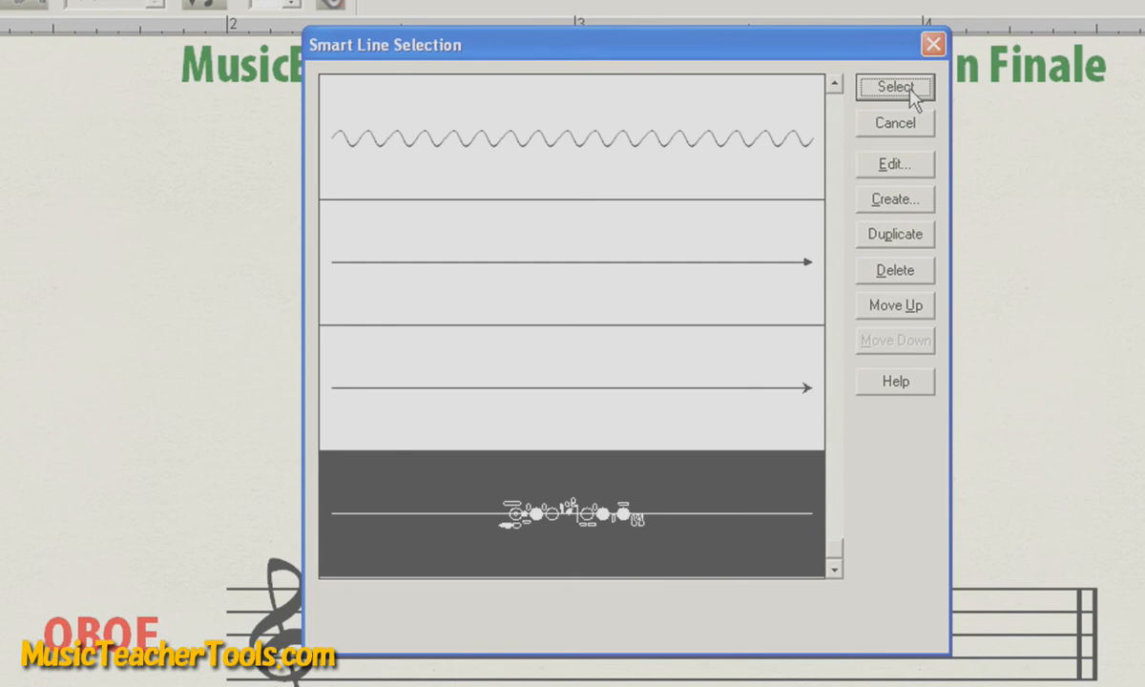
left_click(893, 88)
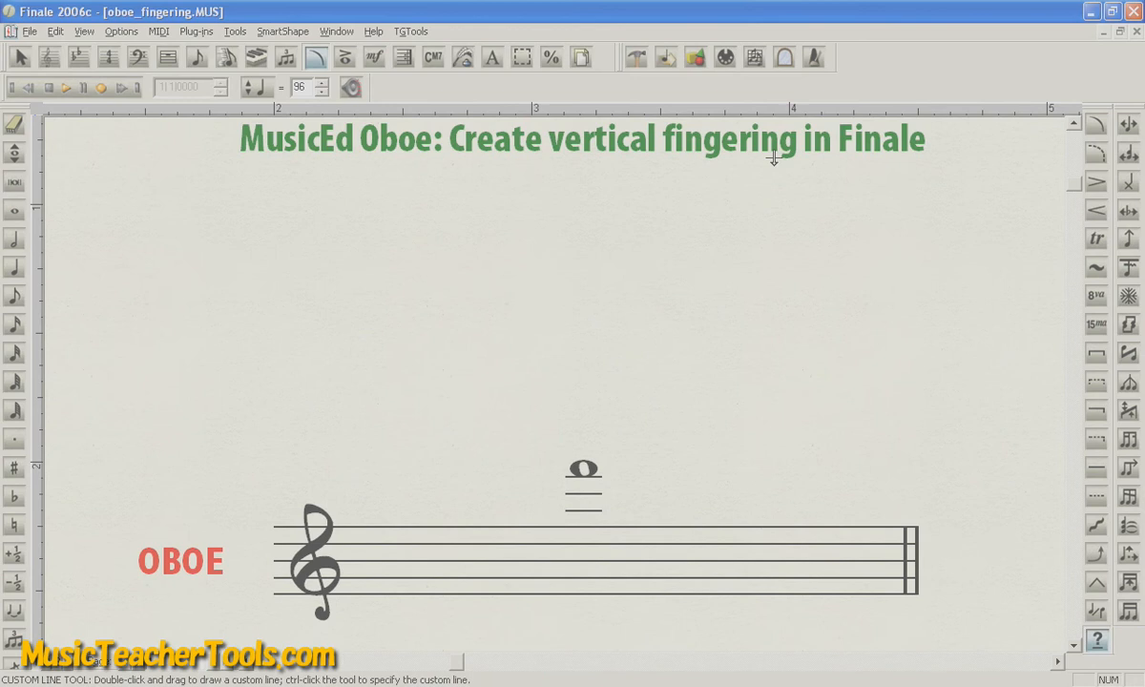
mouse_move(595, 515)
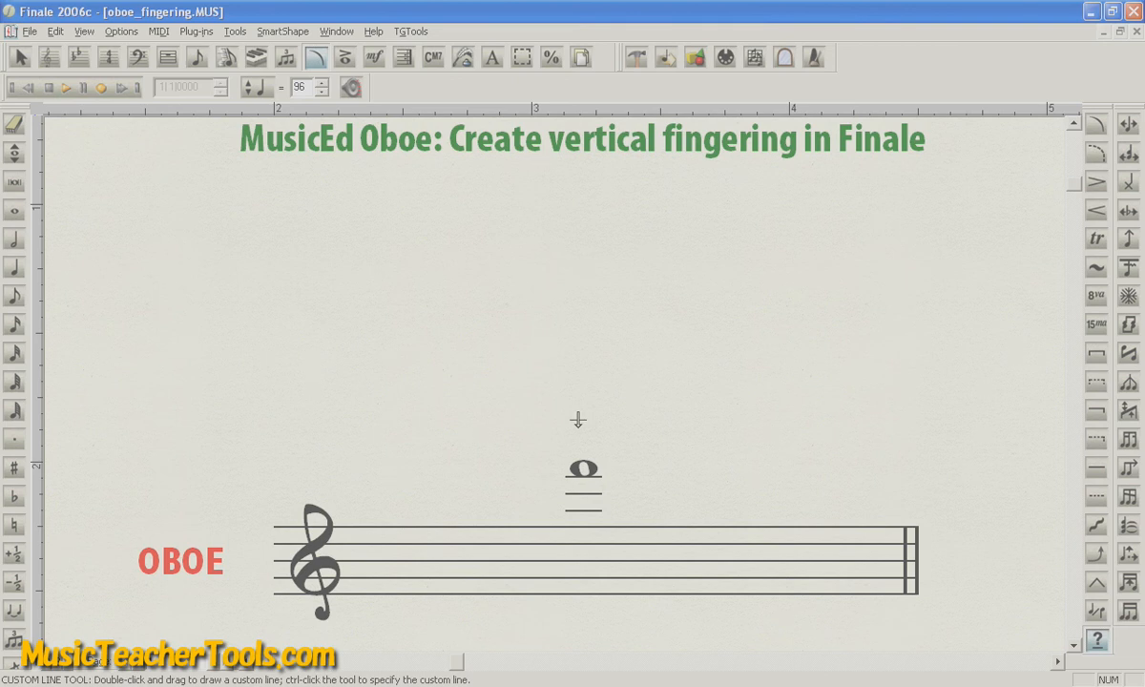
mouse_move(581, 168)
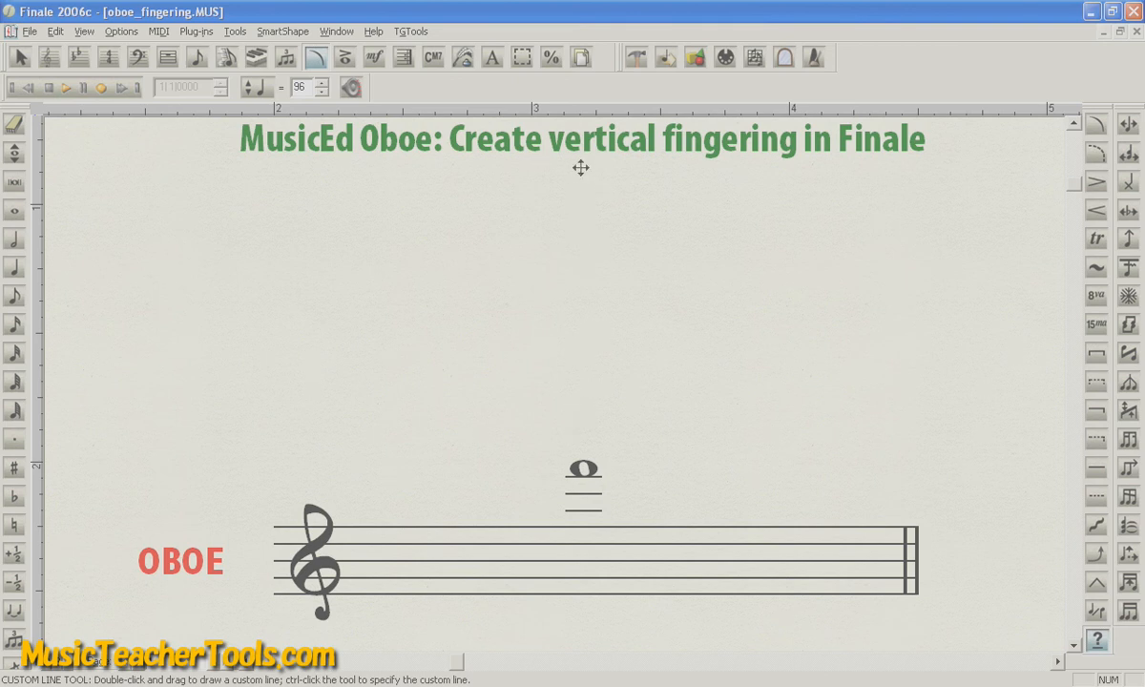
Draw the fingering line straight upward above the whole note so the diagram stands vertical.
left_click_drag(580, 171, 580, 303)
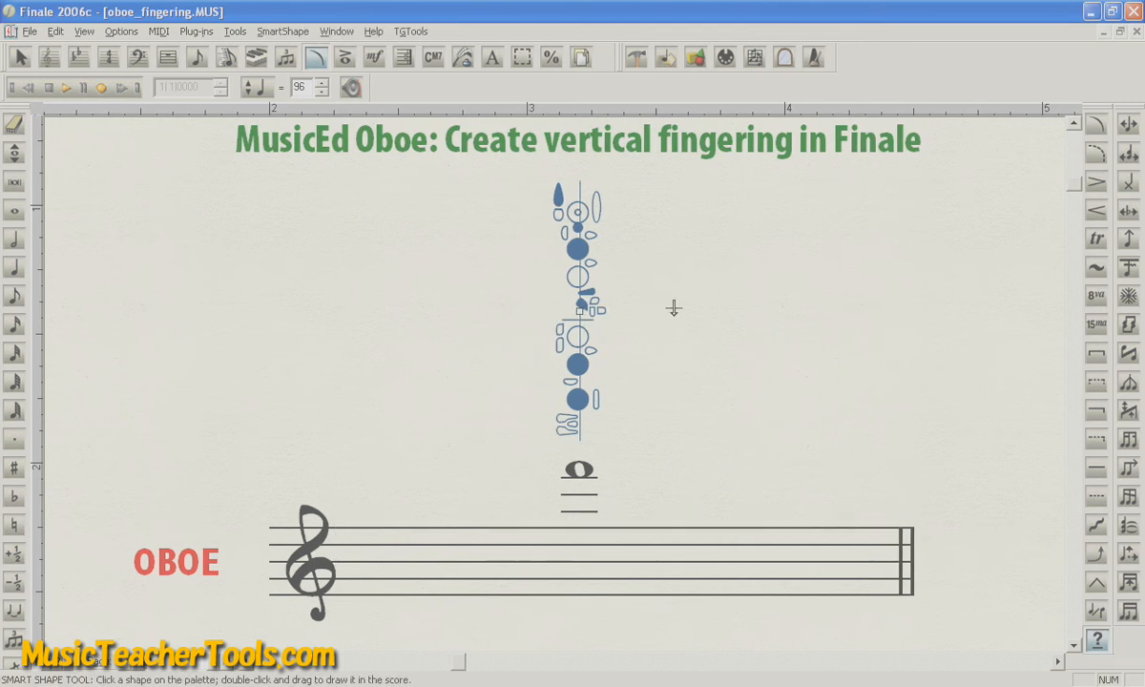
mouse_move(775, 515)
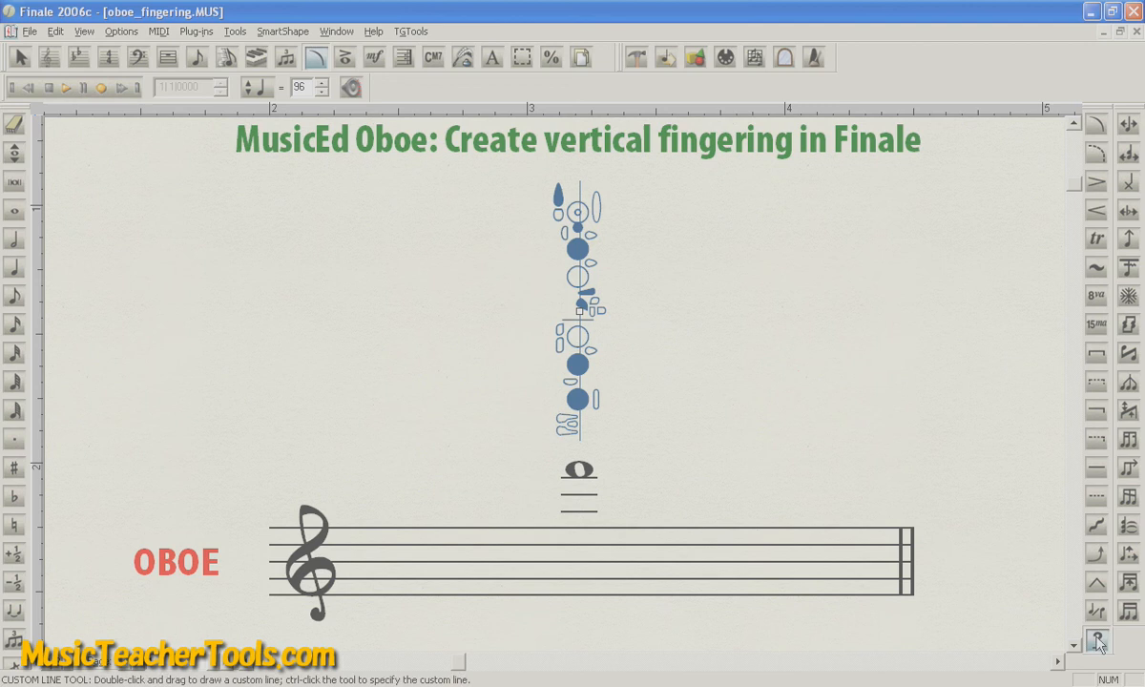
left_click(1096, 642)
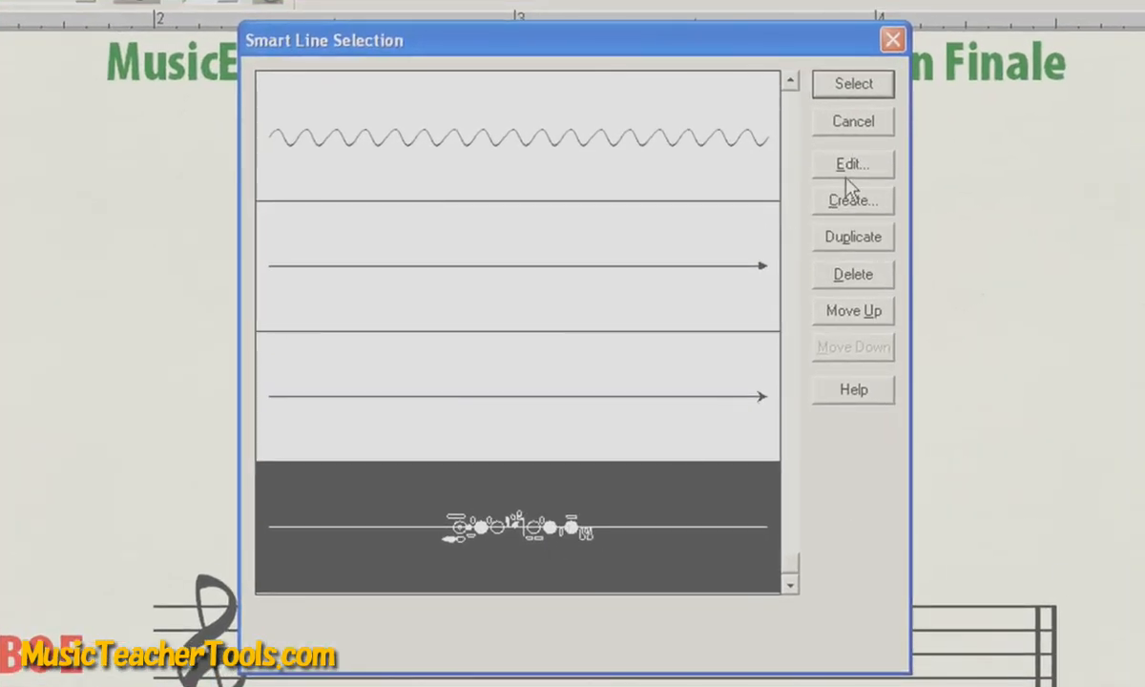
Set the fingering line's thickness to 0 so only the fingering symbols show.
left_click(851, 165)
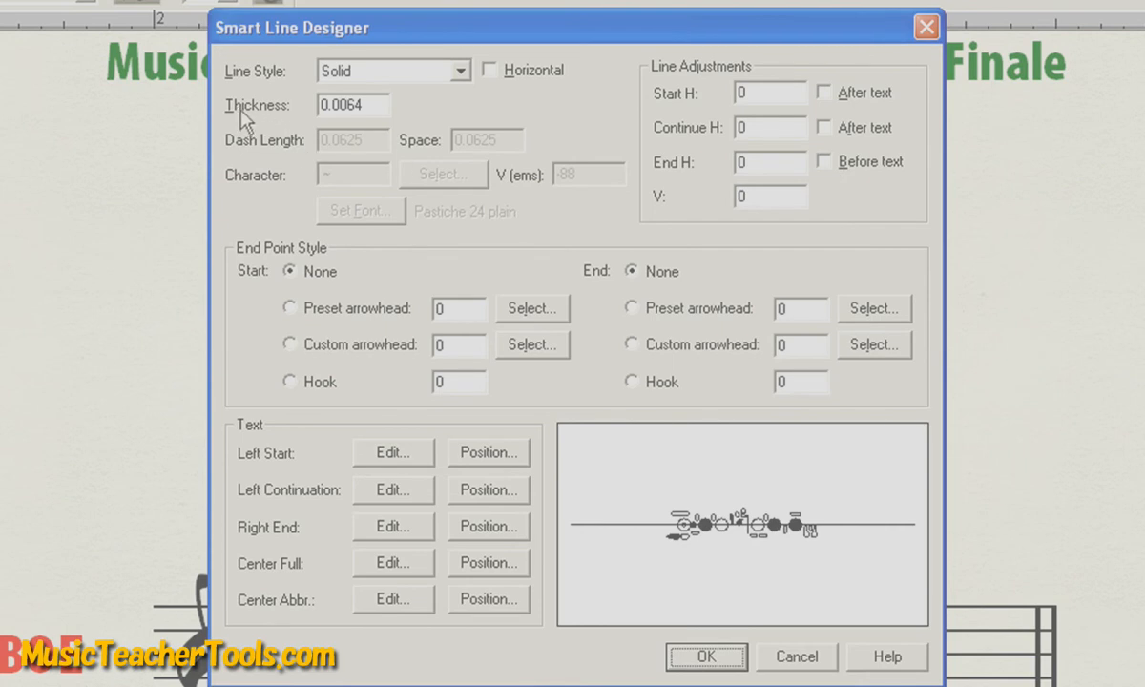
mouse_move(322, 114)
type("0")
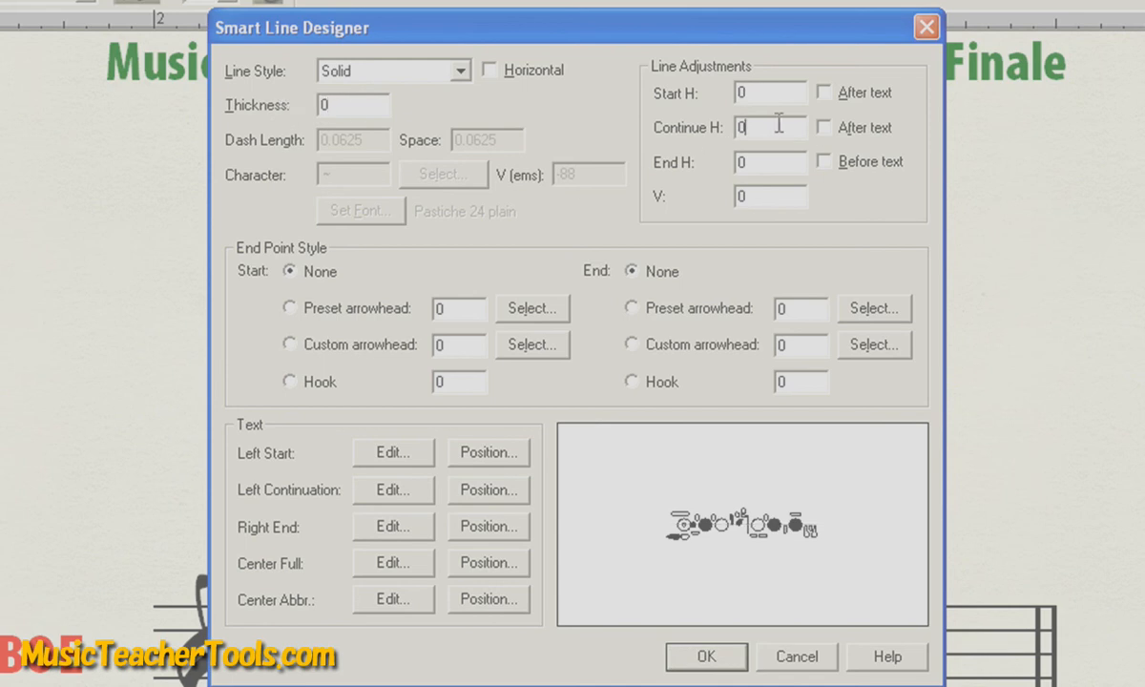
left_click(706, 656)
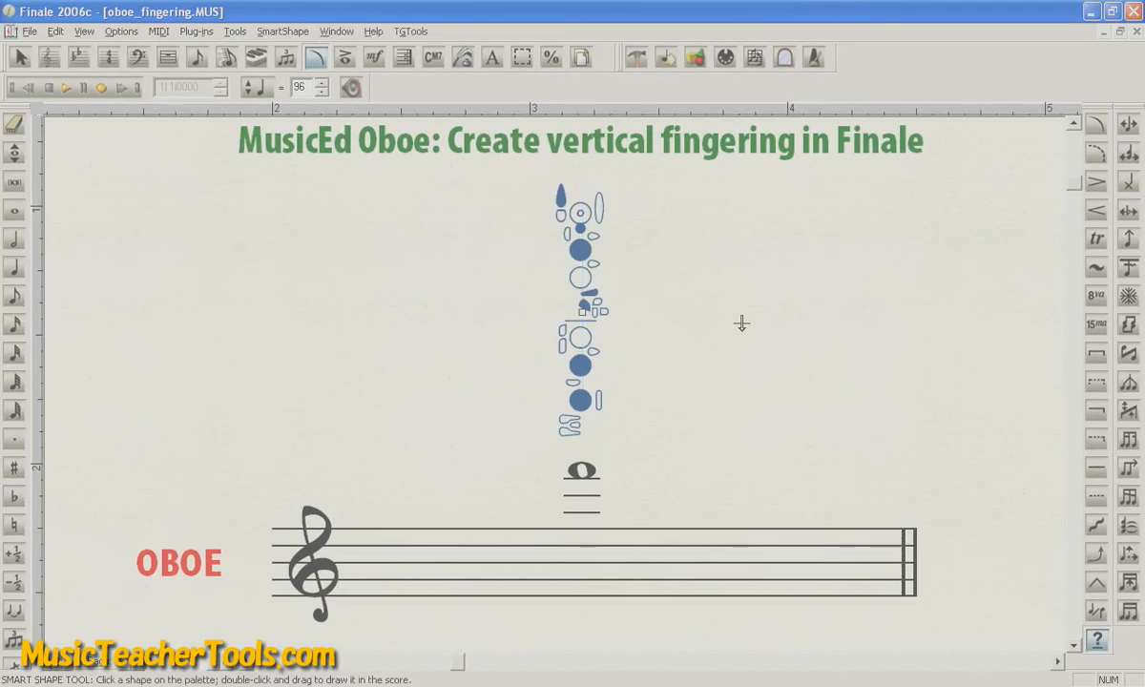
mouse_move(737, 322)
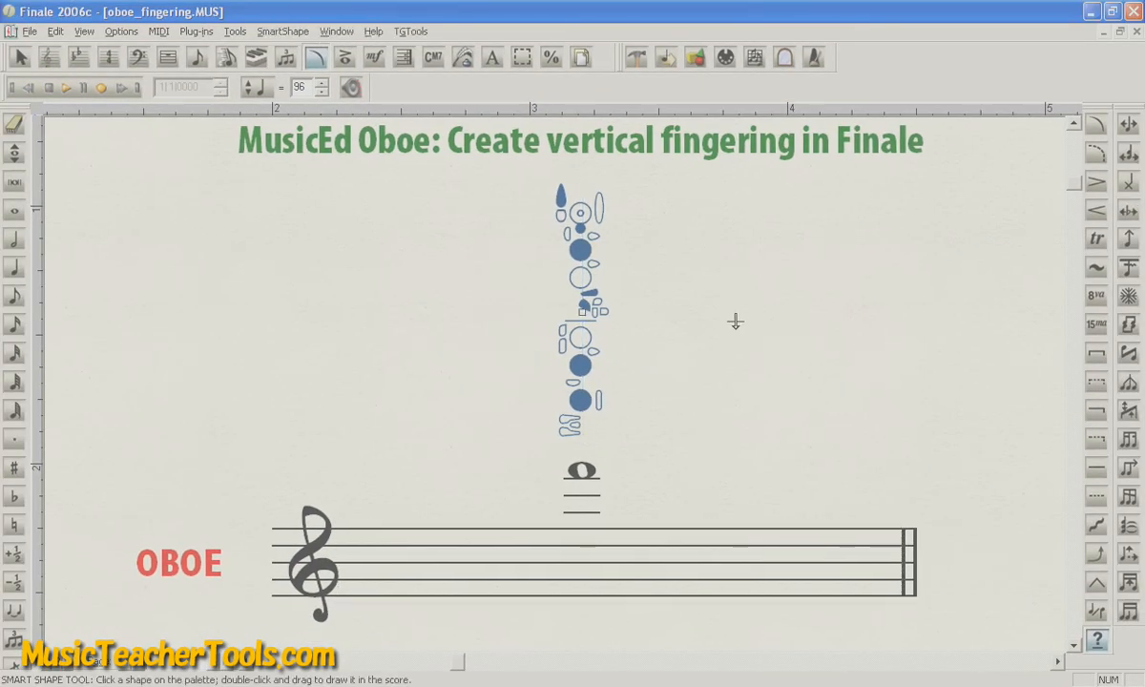